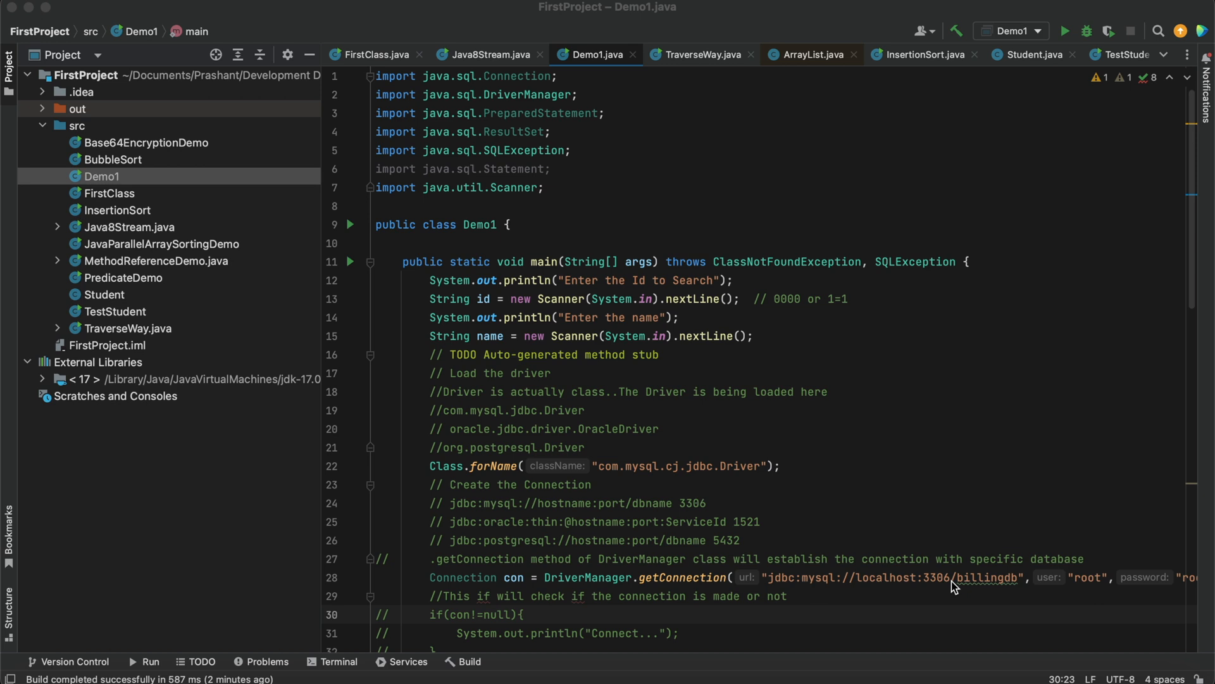
pyautogui.moveTo(462, 390)
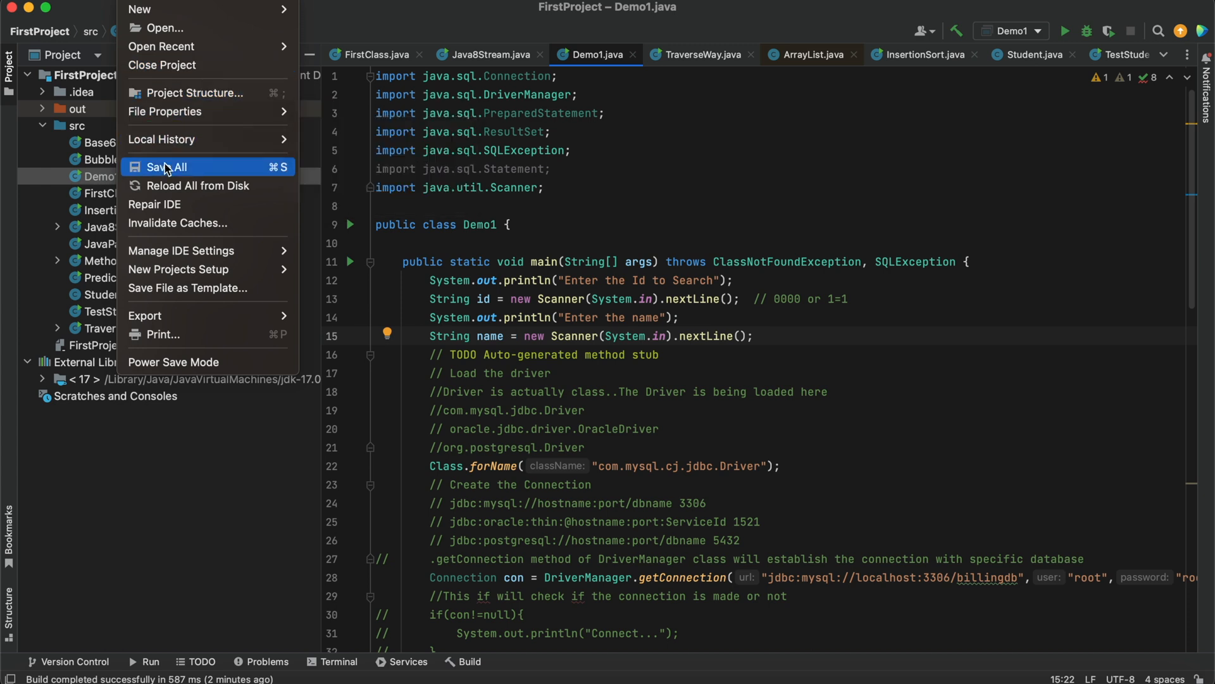
pyautogui.moveTo(160, 122)
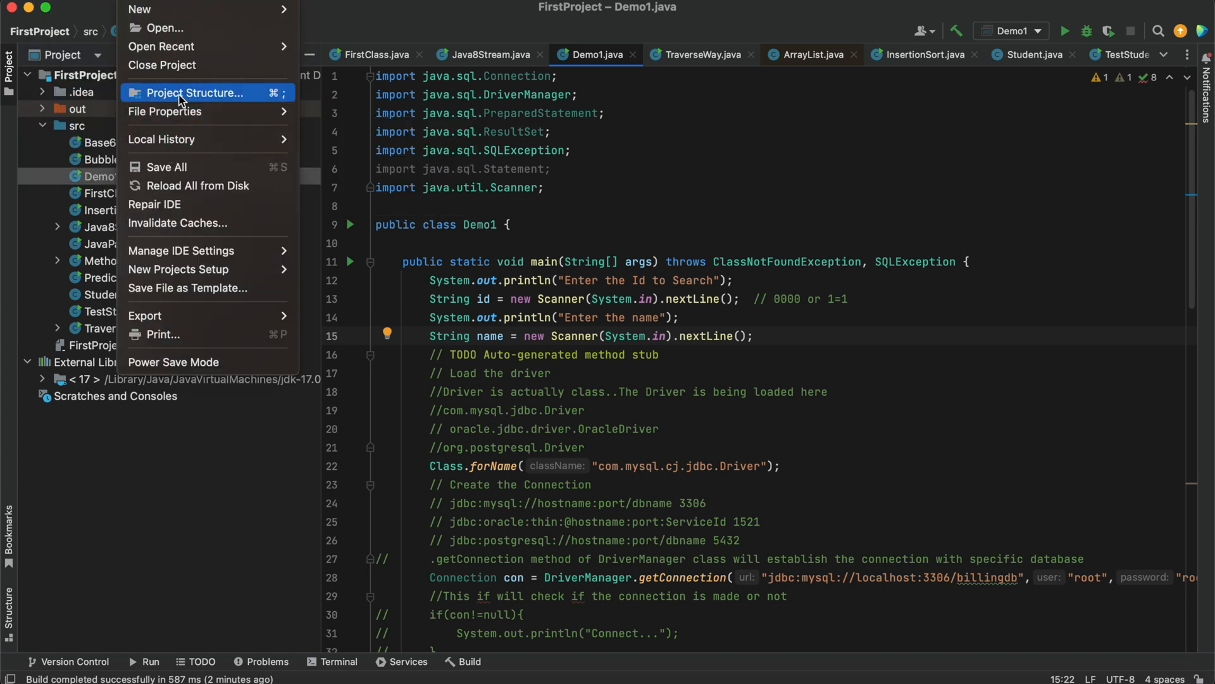
# - Run Demo1 and supply id 1 and name Prashant, hitting the ClassNotFoundException for the MySQL driver
pyautogui.click(192, 93)
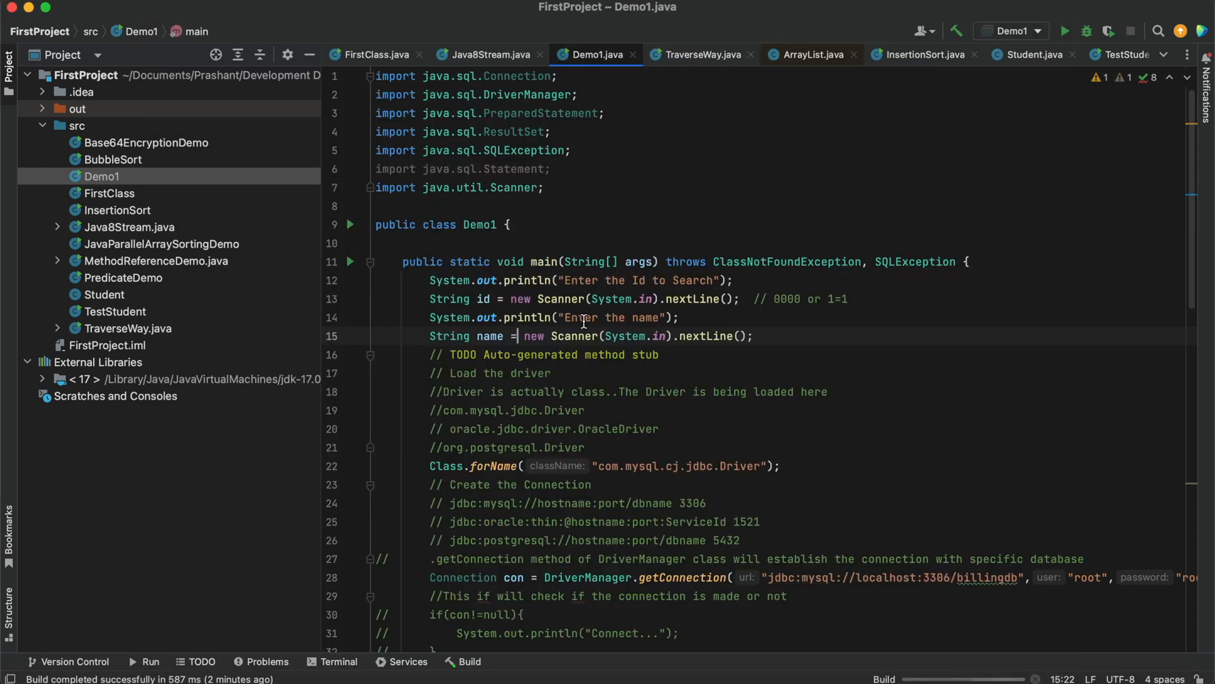
pyautogui.click(1065, 31)
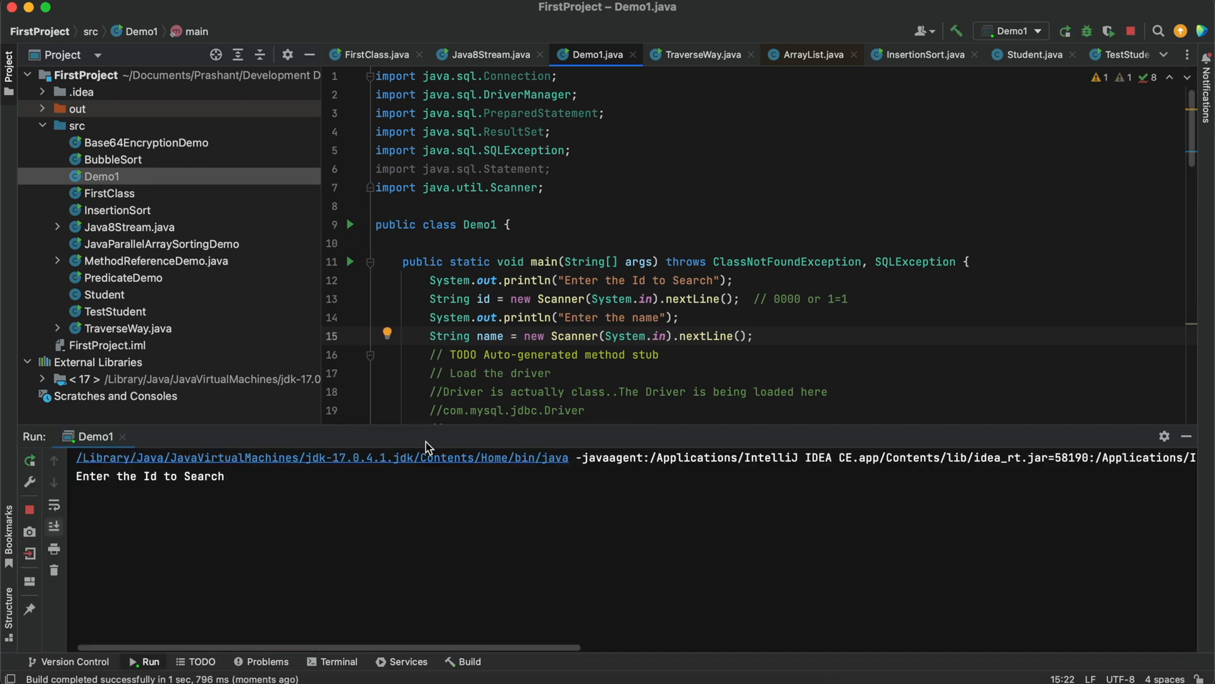
pyautogui.write('1')
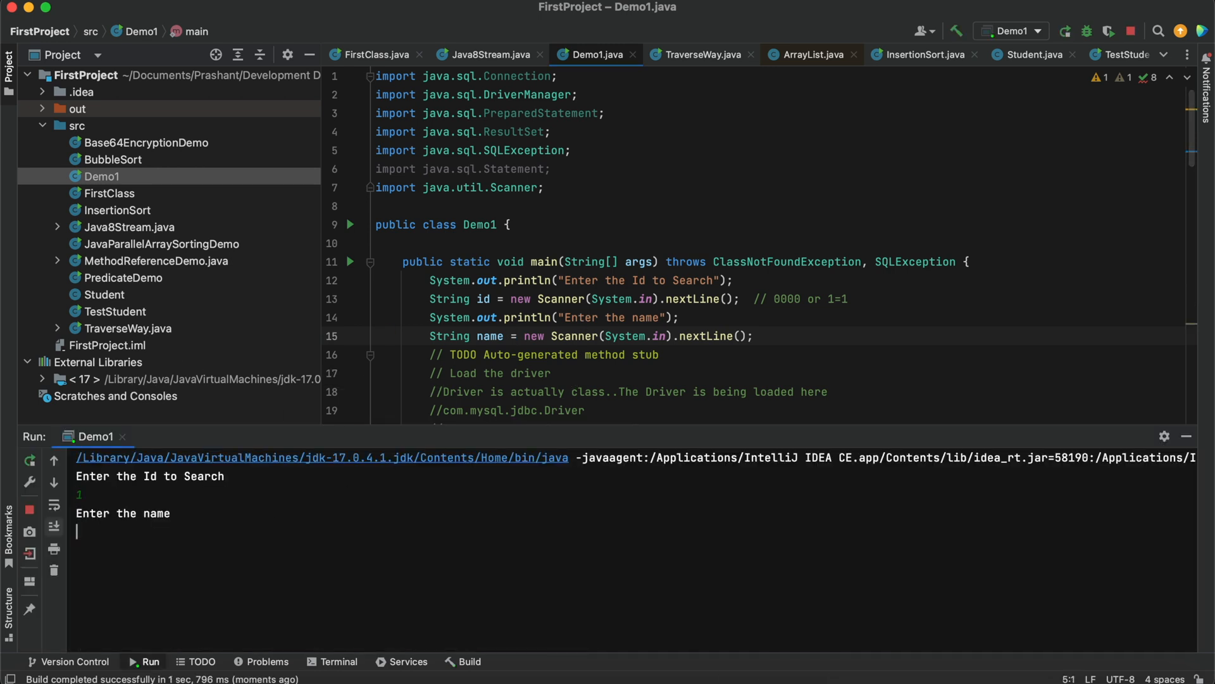
pyautogui.write('Prashant')
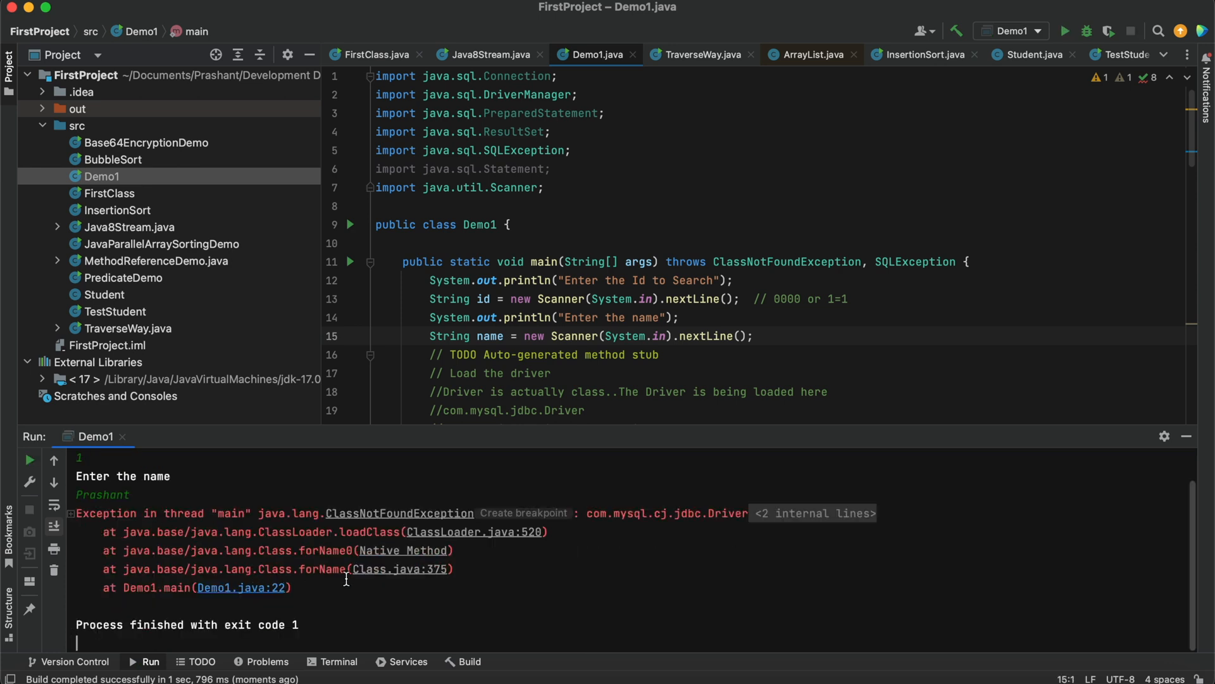
pyautogui.moveTo(336, 527)
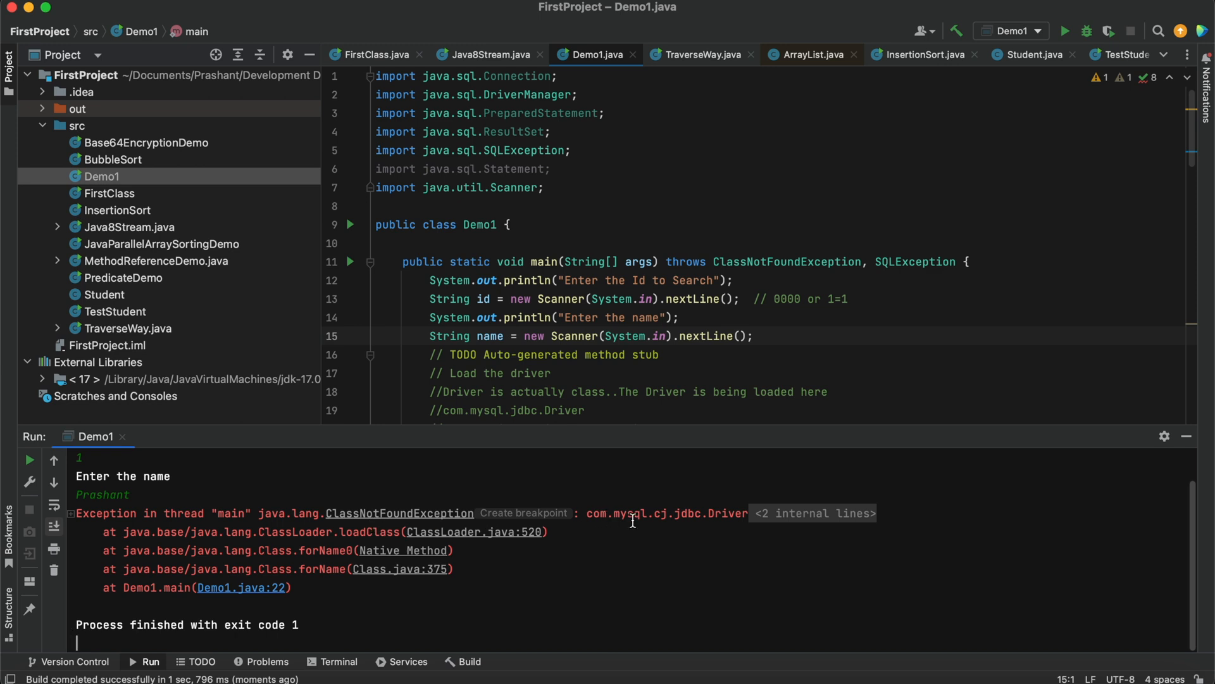
pyautogui.moveTo(1185, 435)
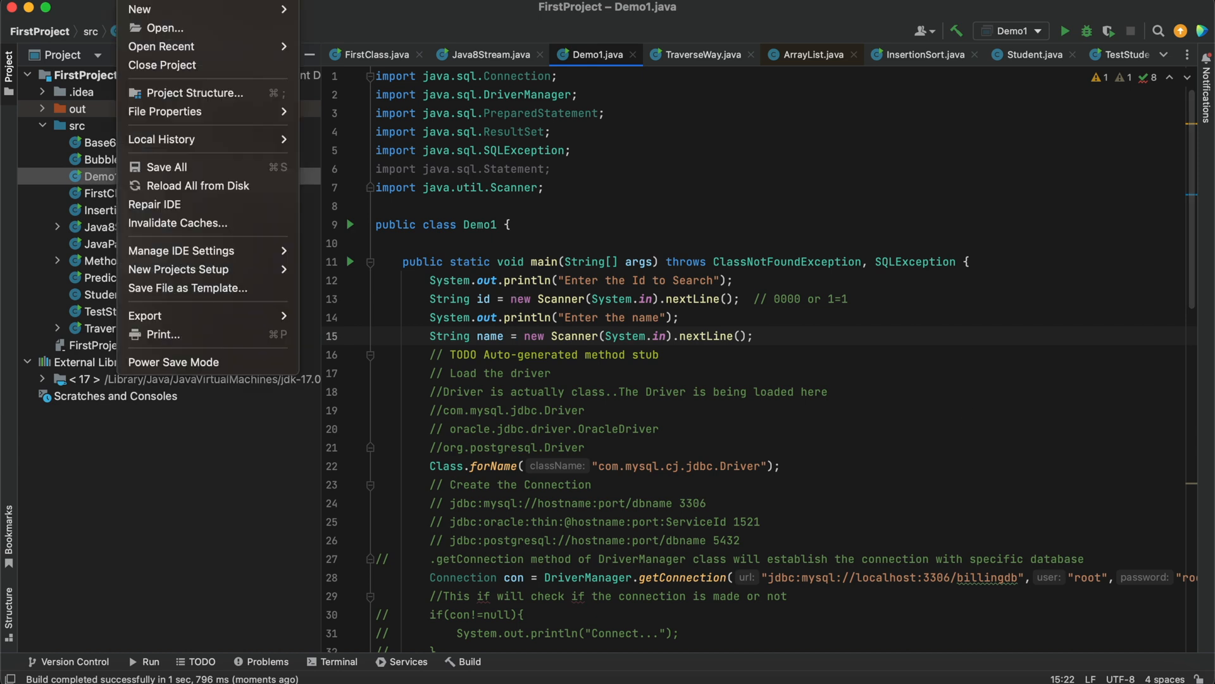
# - Add mysql-connector-java-8.0.26.jar from Downloads as a JAR dependency of the module
pyautogui.click(187, 92)
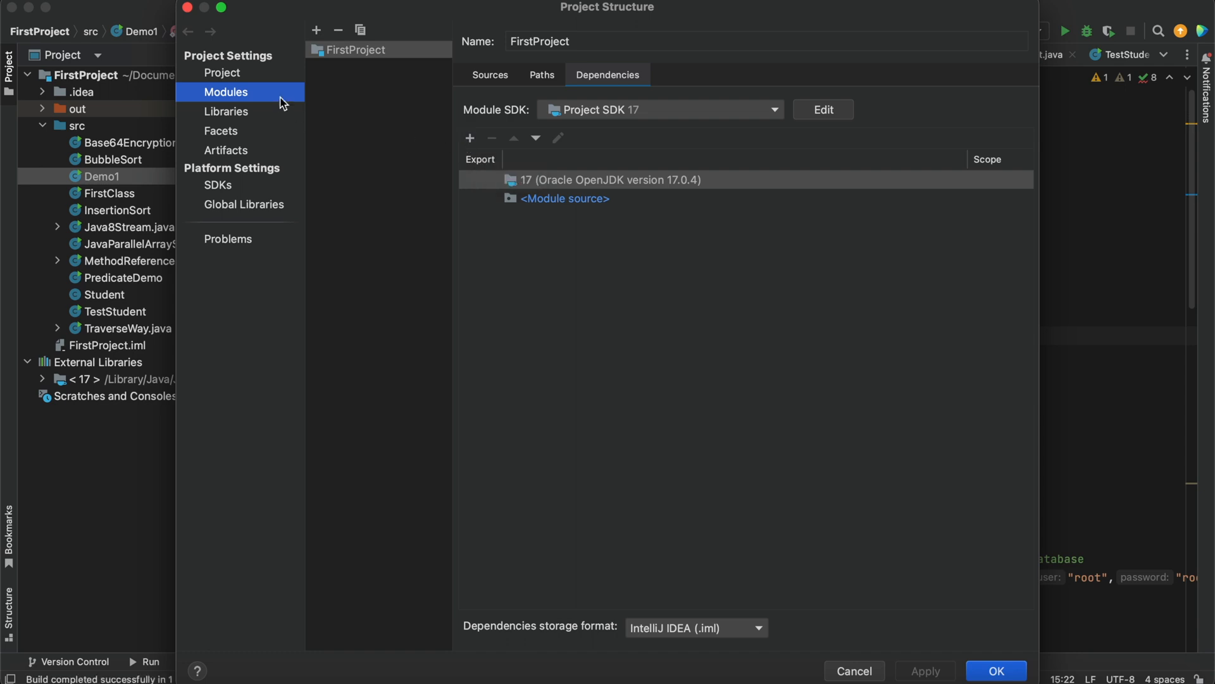
pyautogui.moveTo(468, 138)
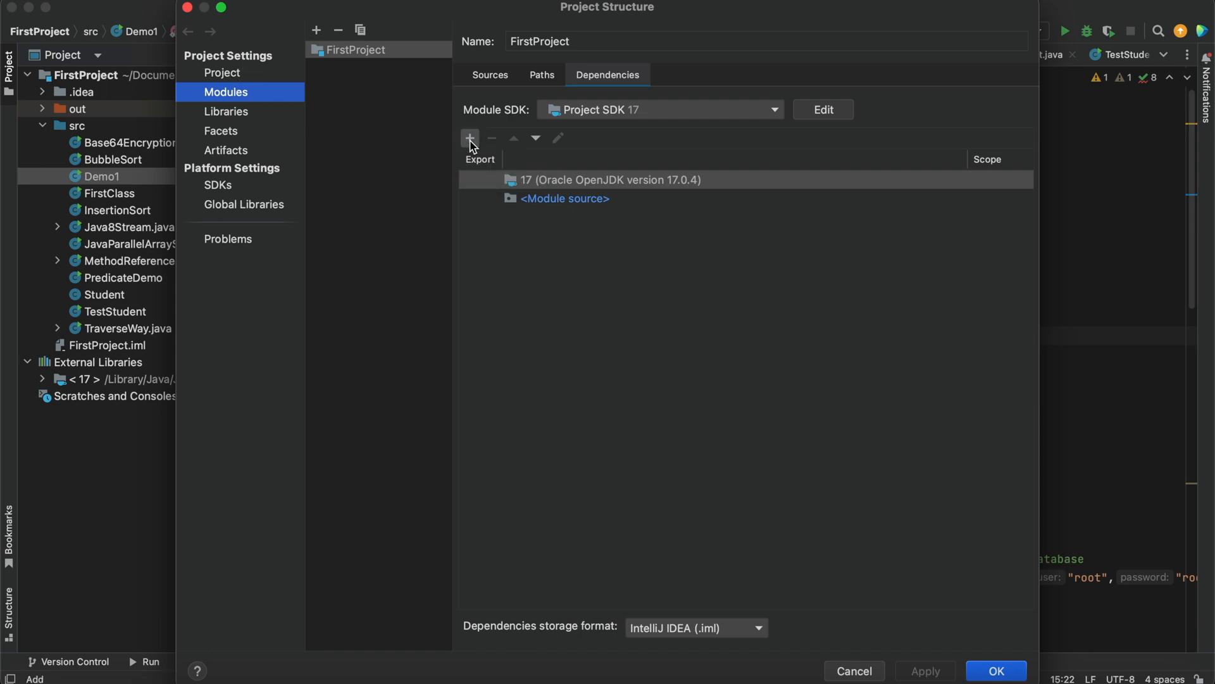
pyautogui.click(469, 140)
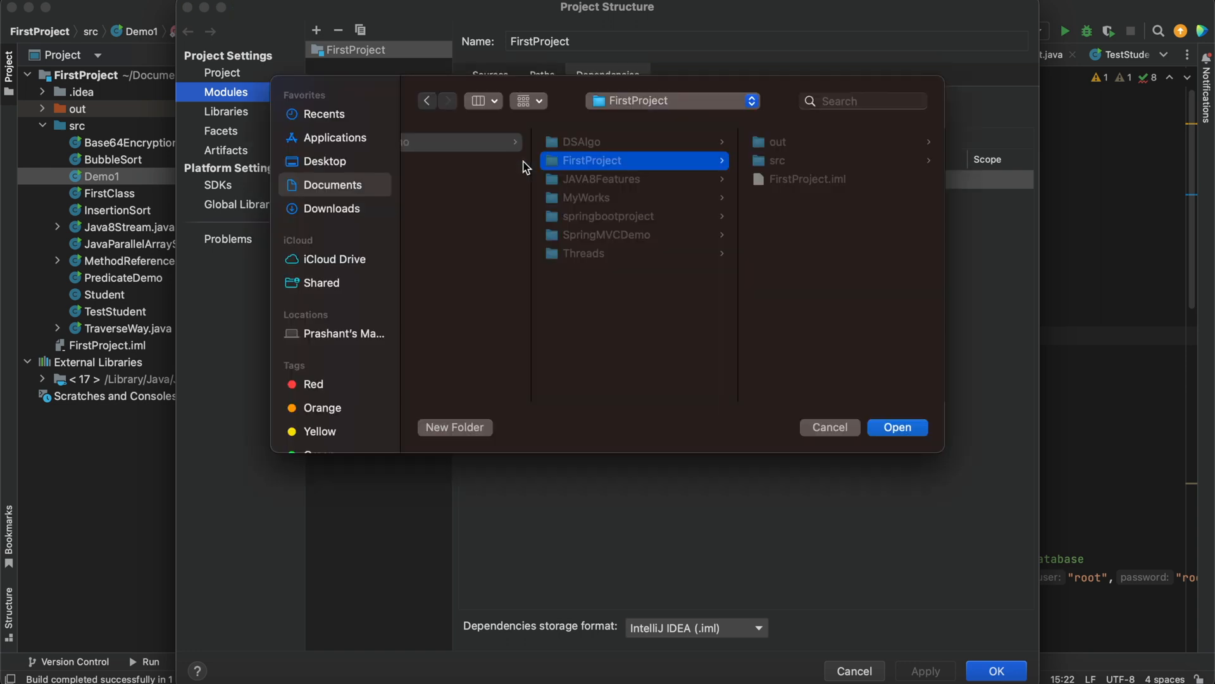
pyautogui.click(333, 208)
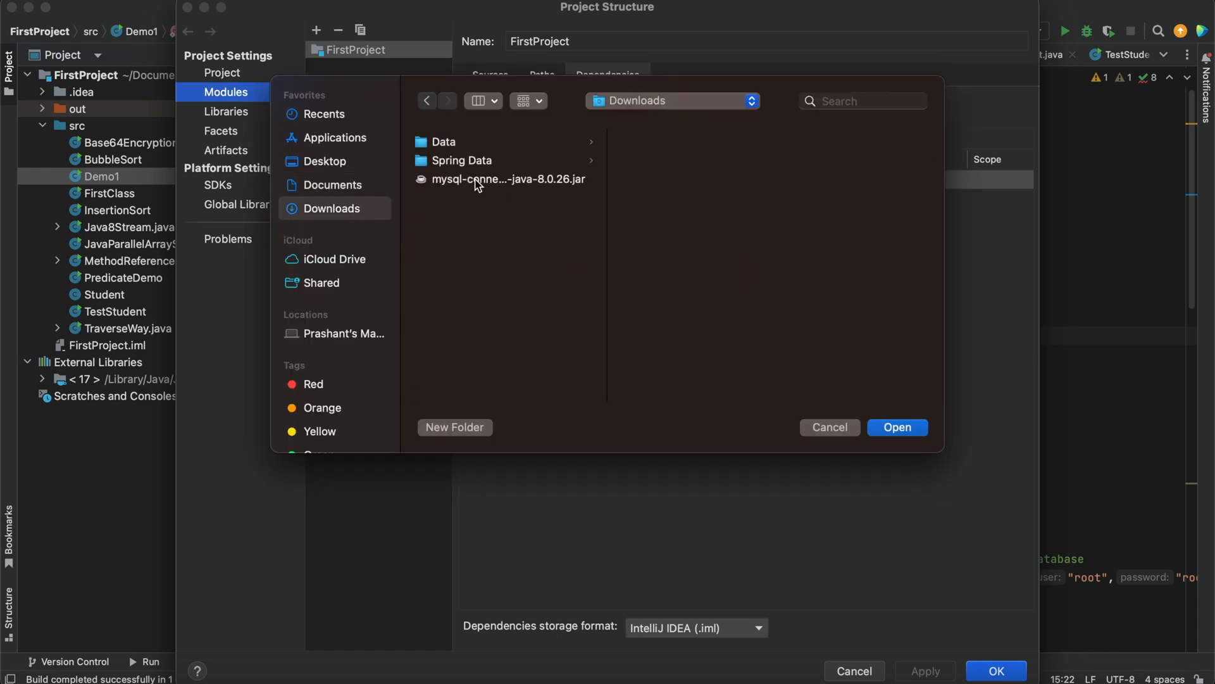
pyautogui.click(507, 179)
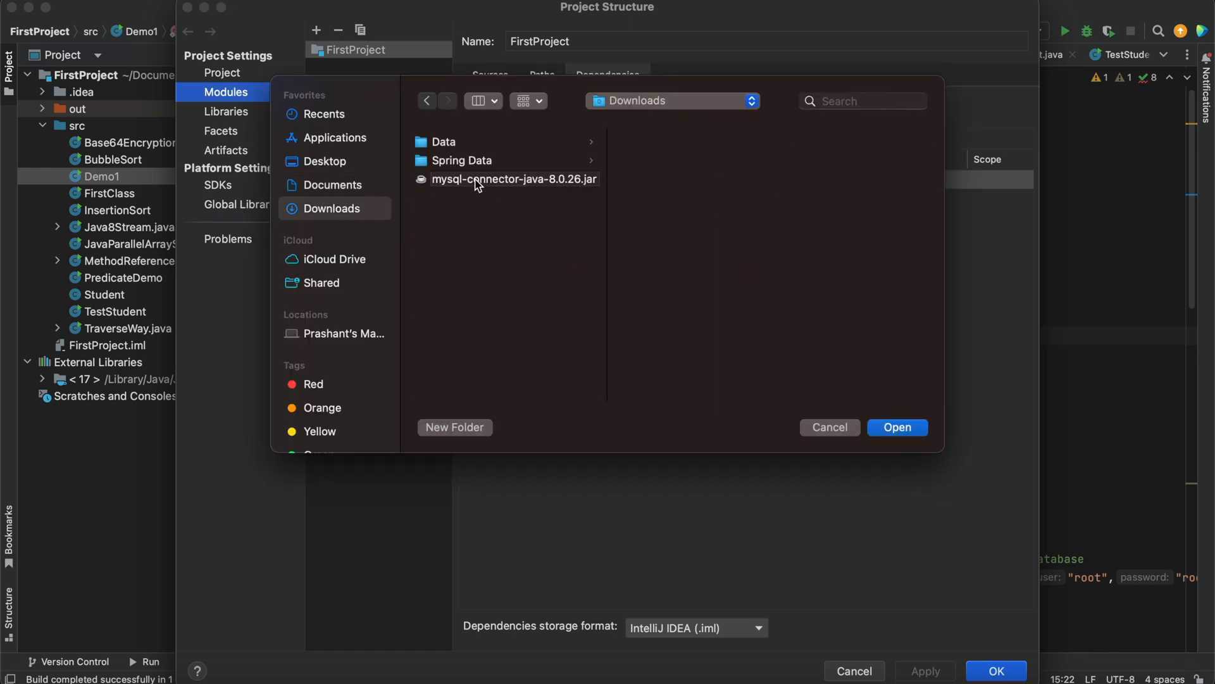
pyautogui.click(514, 178)
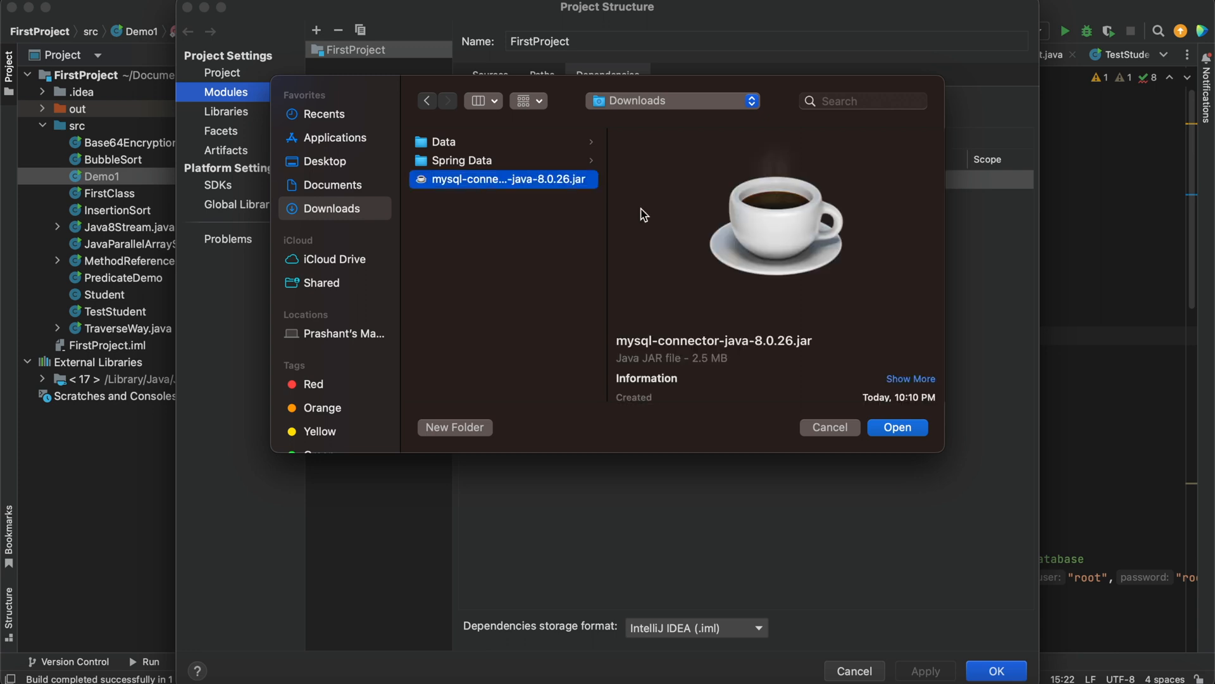
pyautogui.click(896, 426)
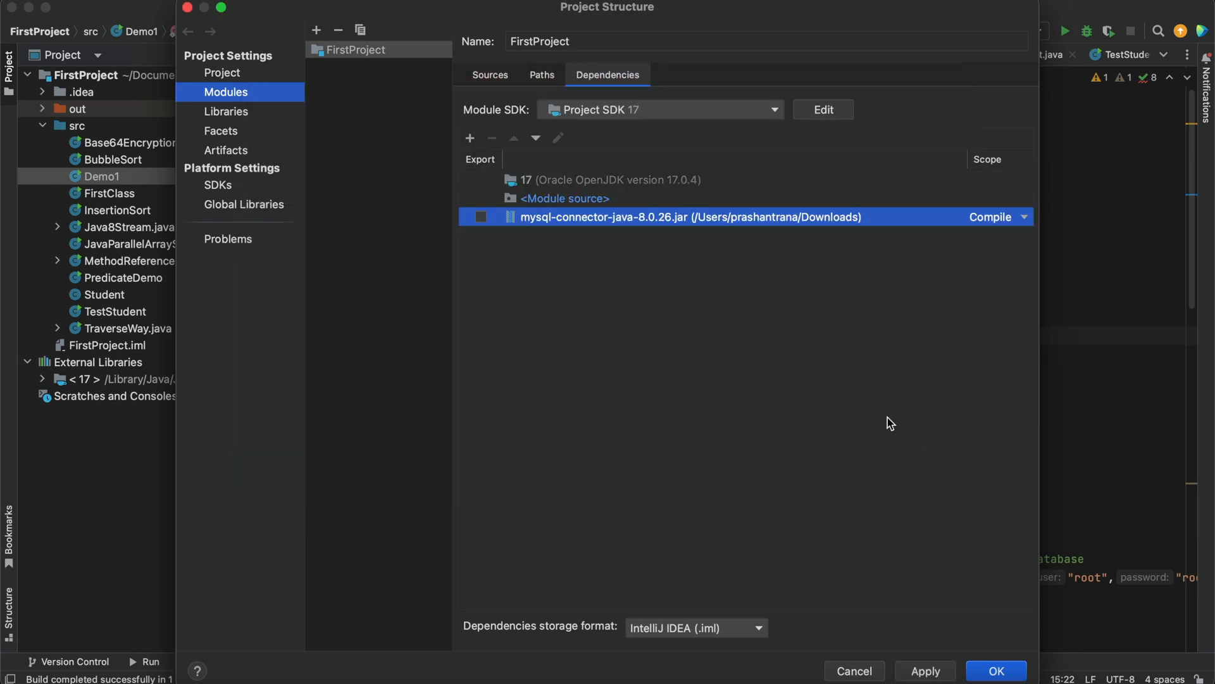
# - Mark the connector JAR dependency as exported and apply the project settings
pyautogui.click(481, 216)
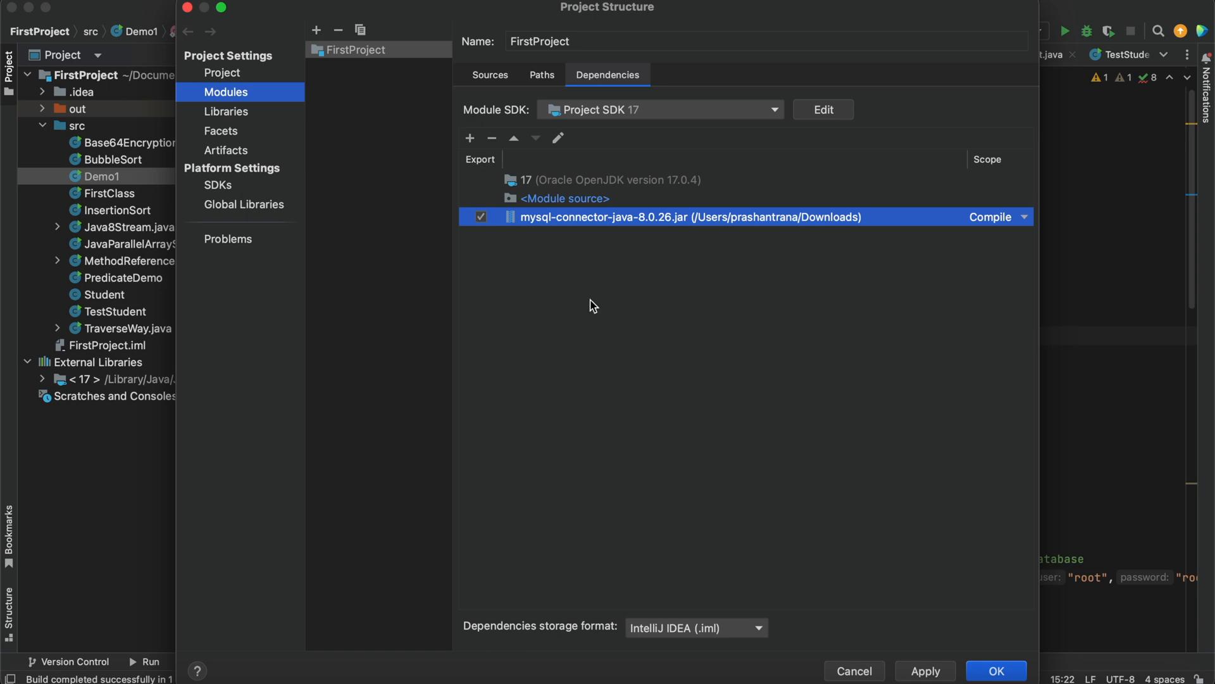
pyautogui.click(996, 671)
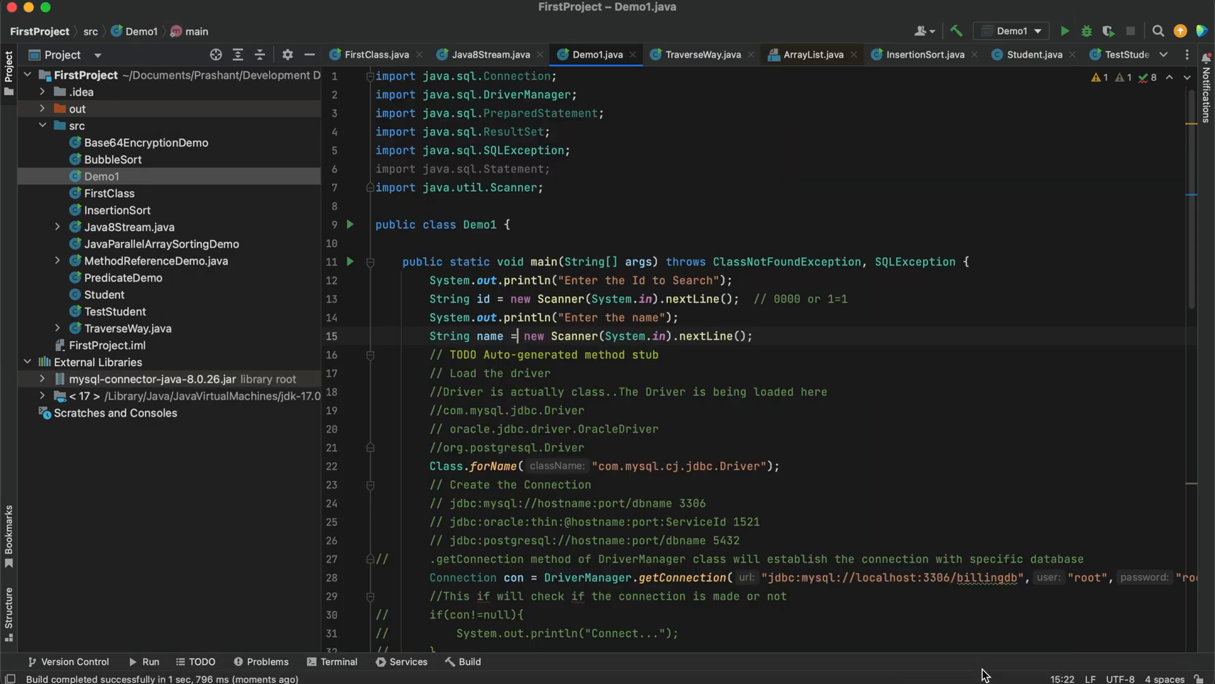
pyautogui.moveTo(99, 374)
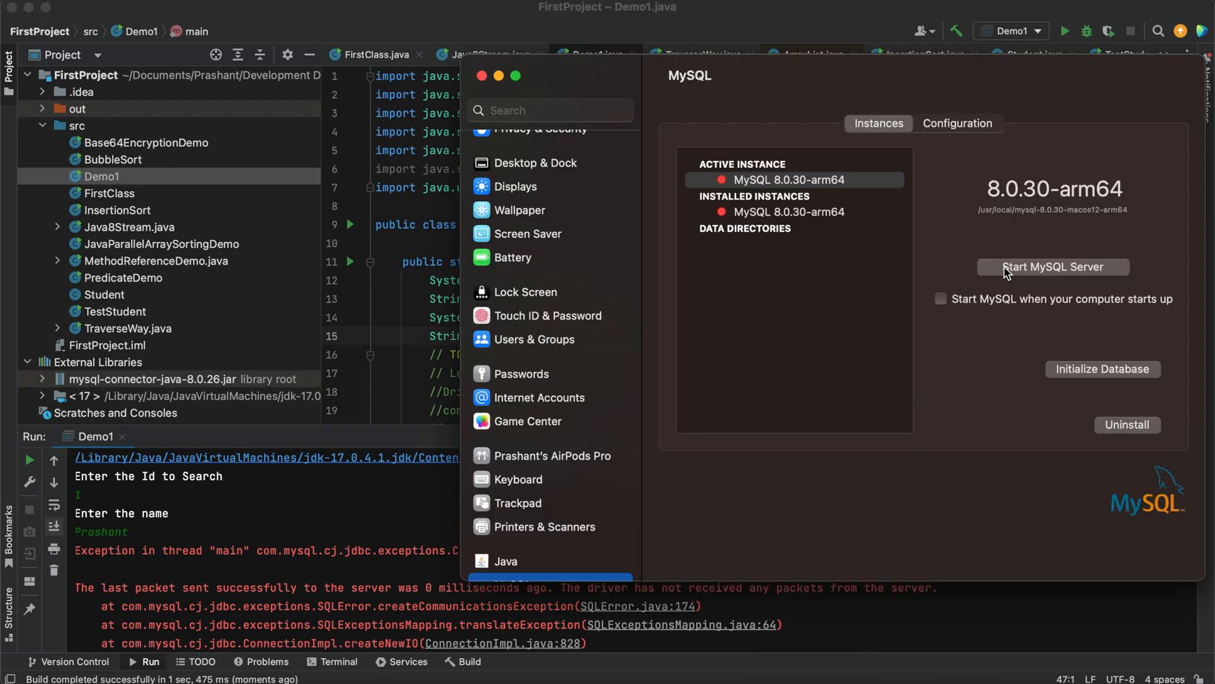
# - Start the local MySQL server, authorising it with the account password
pyautogui.click(1053, 267)
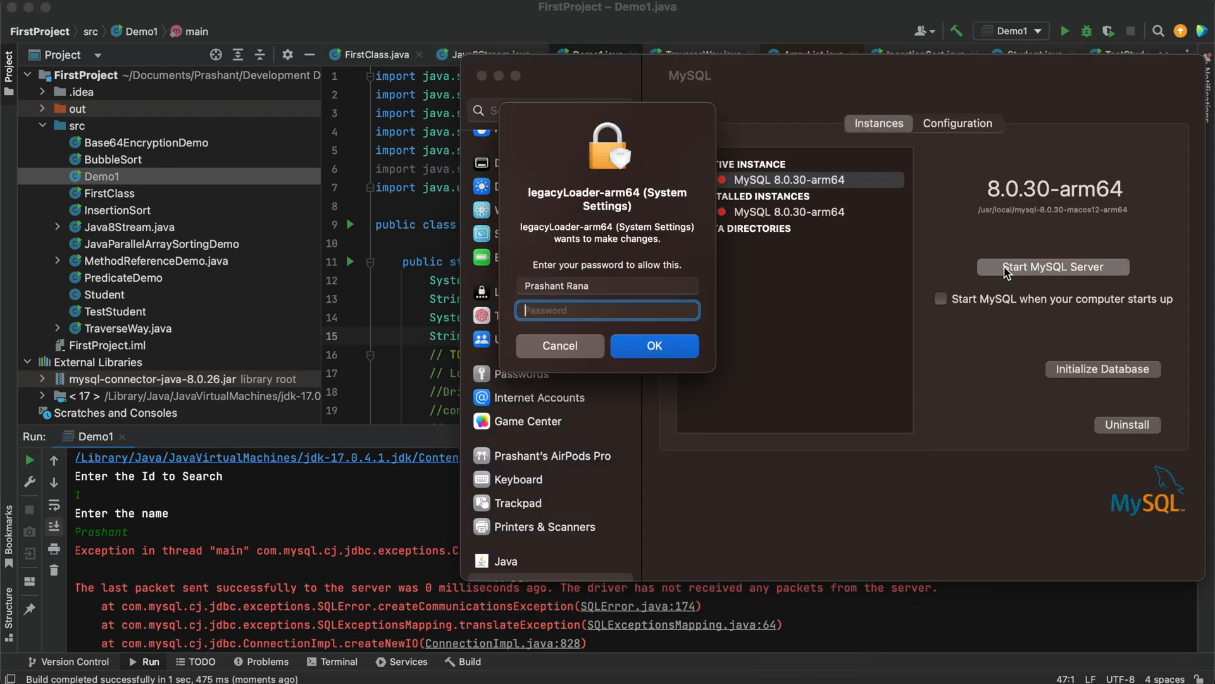
pyautogui.write('password')
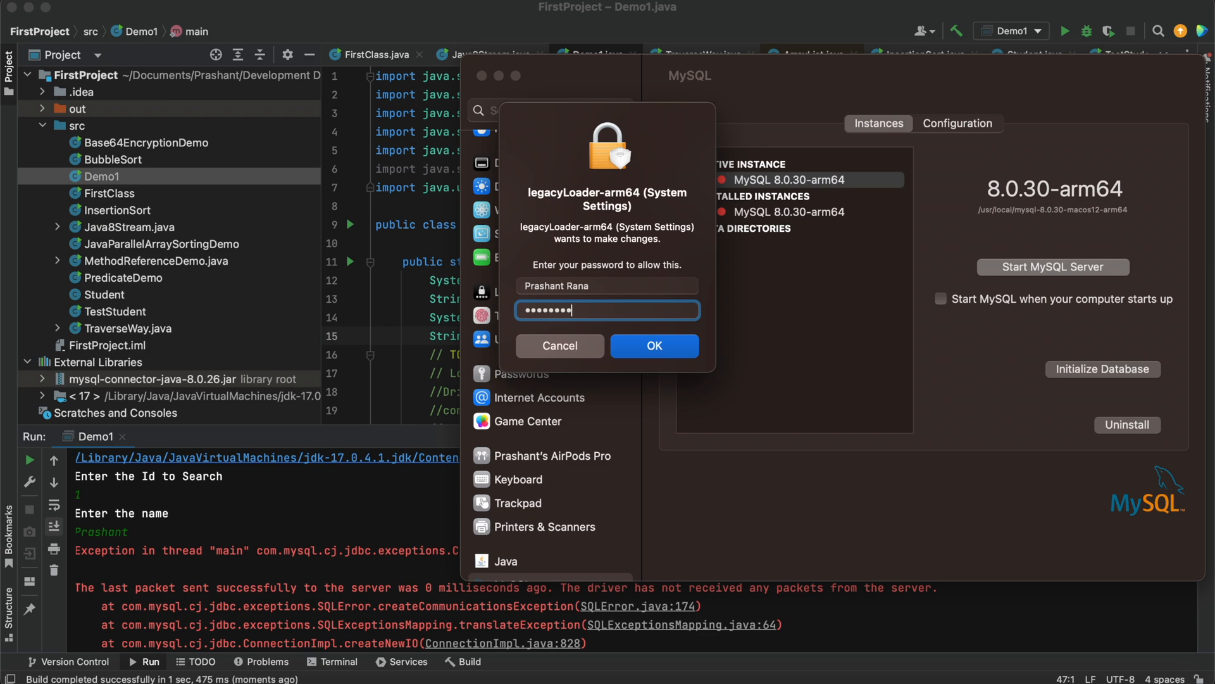
pyautogui.click(654, 345)
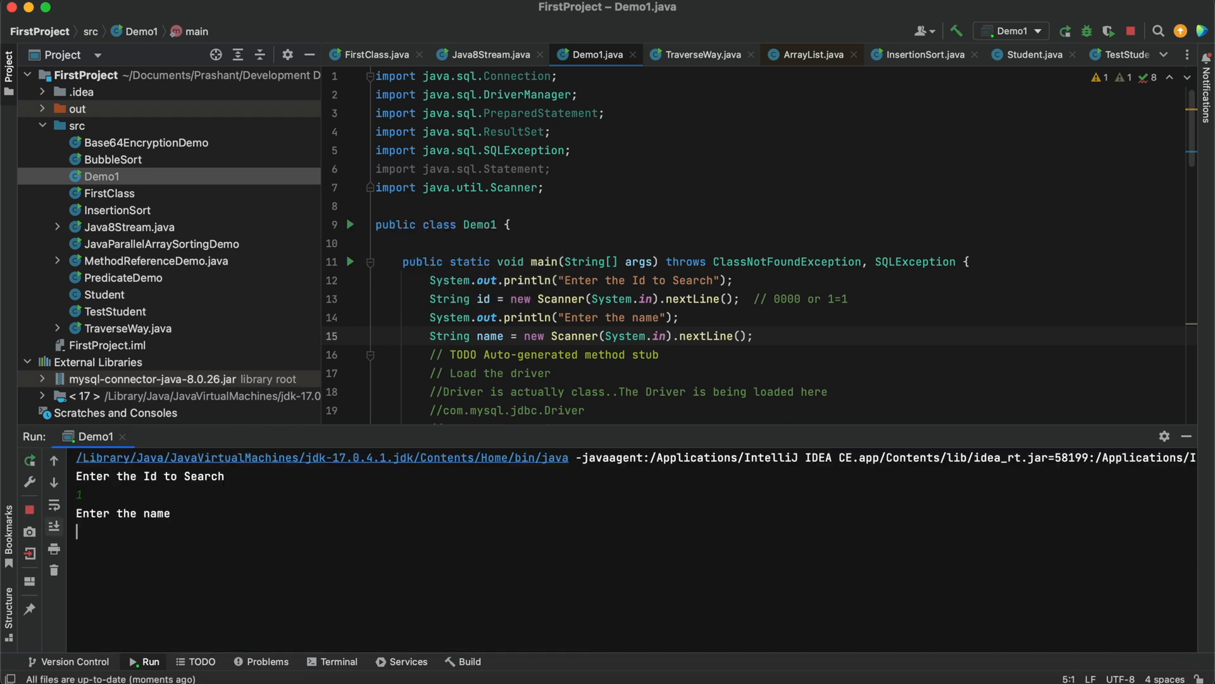
# - Supply the name Prashant so Demo1 prints '1 Prashant 1000.0' and exits with code 0, then review the query code
pyautogui.write('Prashant')
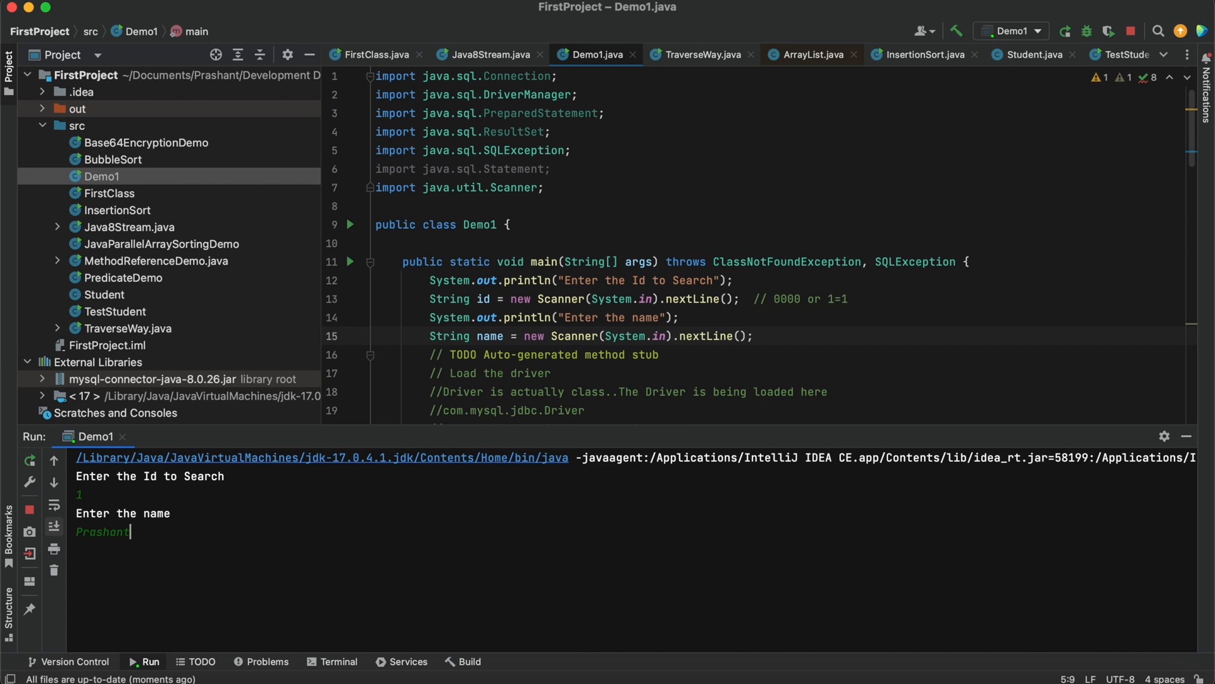
pyautogui.press('enter')
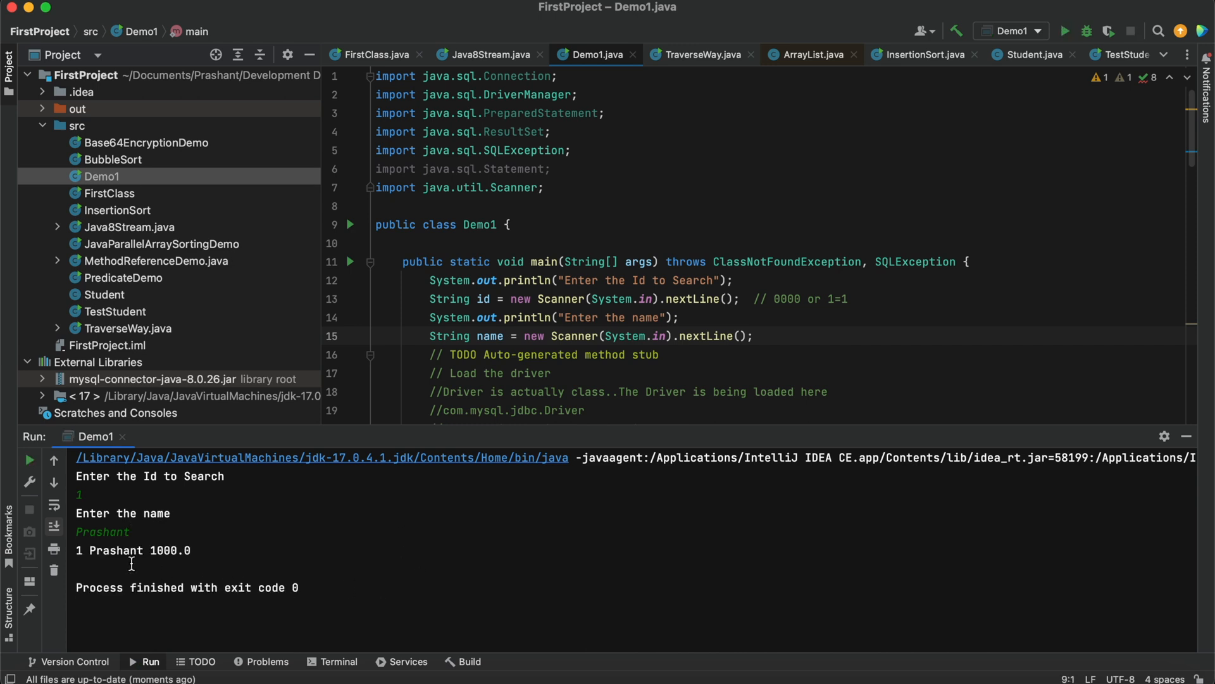
pyautogui.scroll(-3)
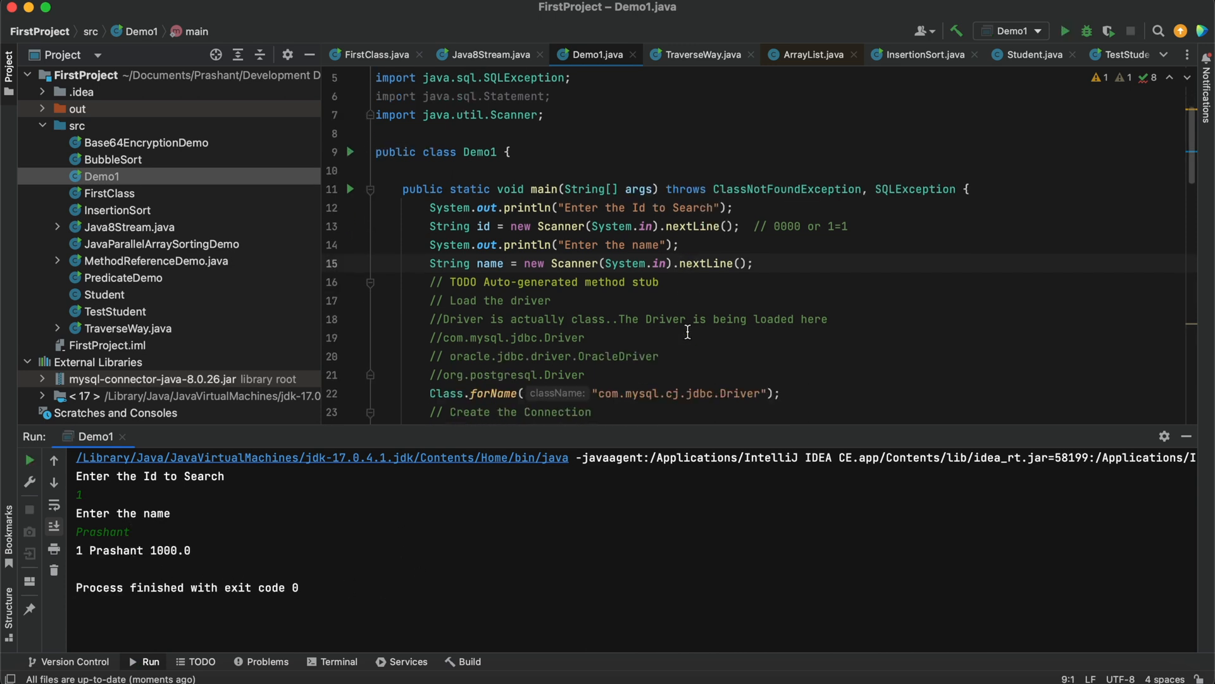
pyautogui.scroll(-3)
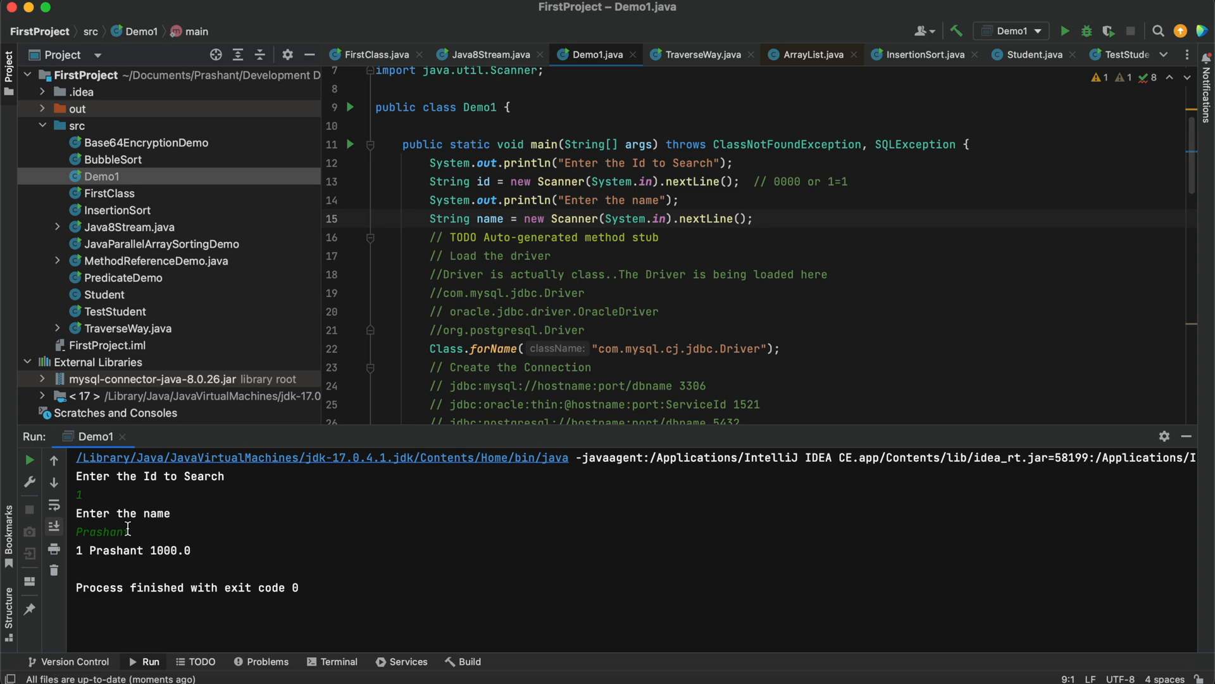
pyautogui.moveTo(151, 490)
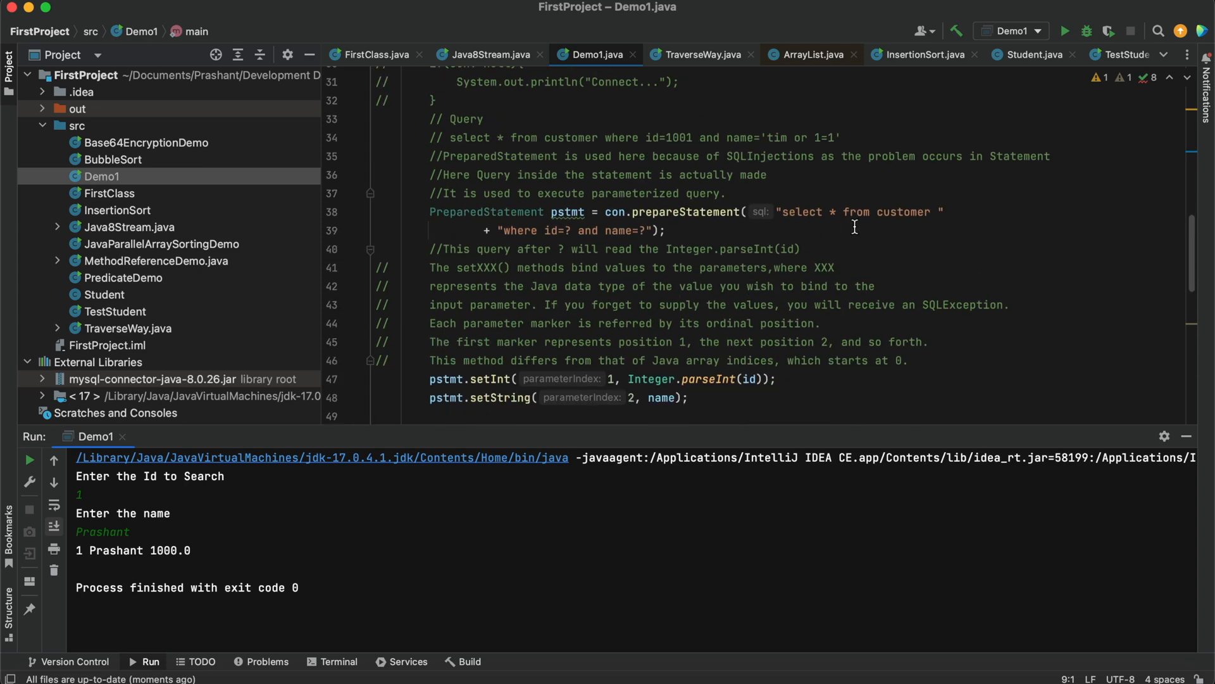
pyautogui.moveTo(524, 258)
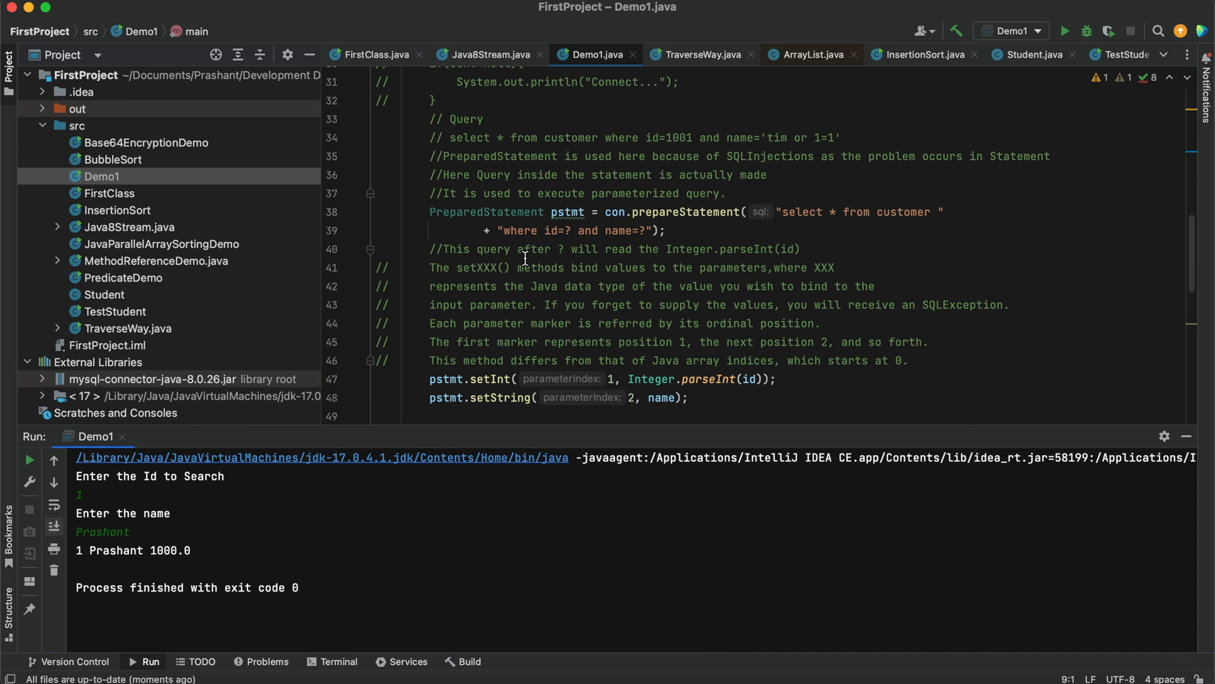
pyautogui.moveTo(231, 294)
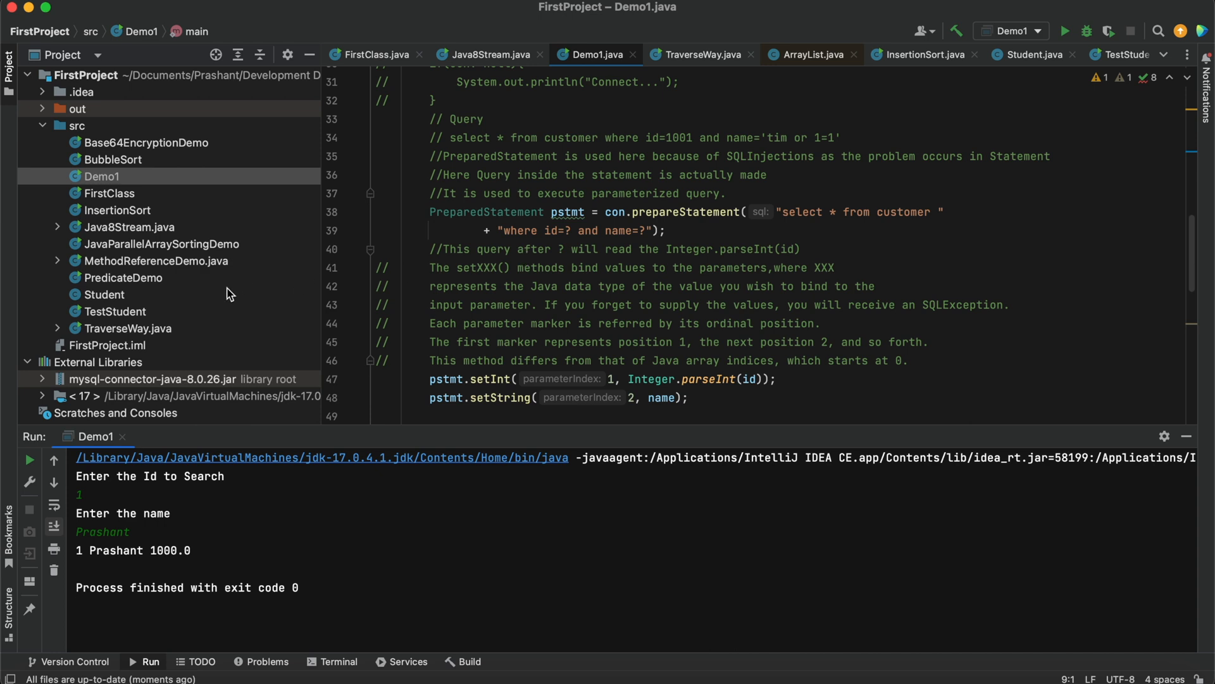